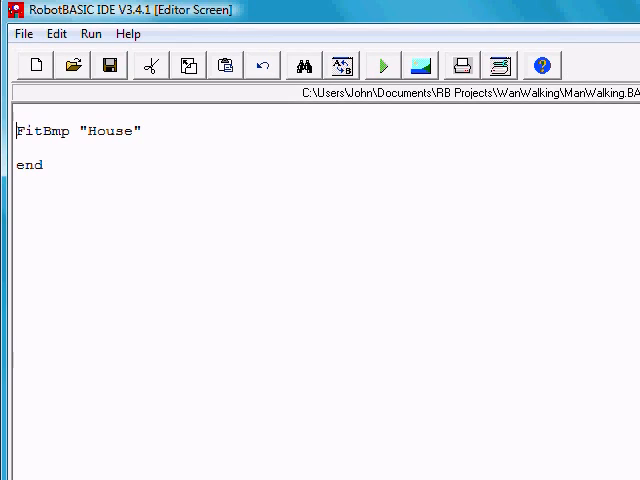
{"action": "mouse_move", "coordinate": [588, 212]}
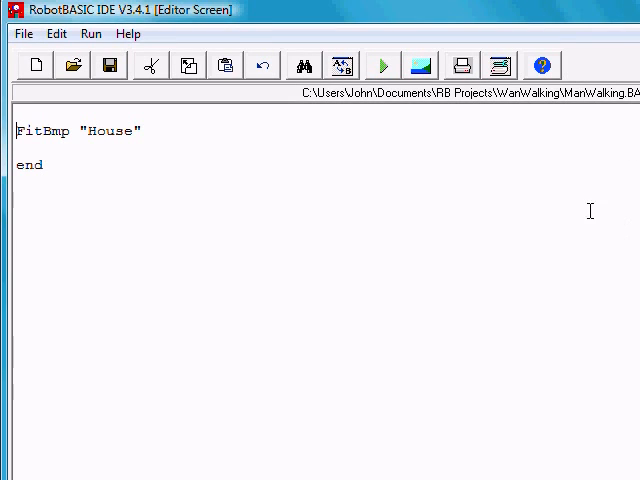
{"action": "mouse_move", "coordinate": [176, 184]}
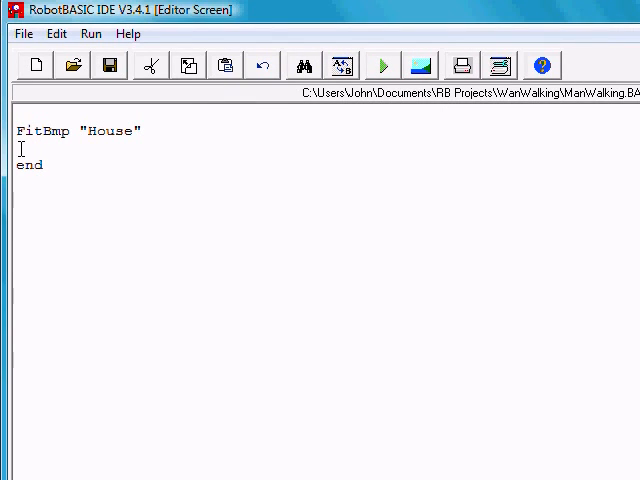
Add FitBmp "Tree",300,380,50,145 on a new line below the House bitmap line.
{"action": "type", "text": "FitBmp \"Tree\",300,380,50,145"}
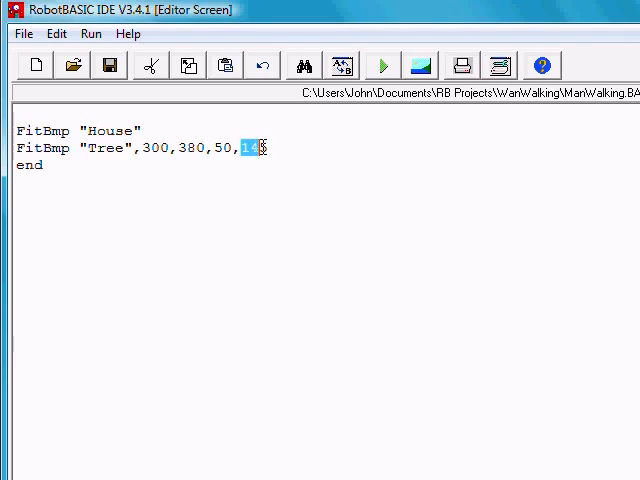
{"action": "type", "text": "45"}
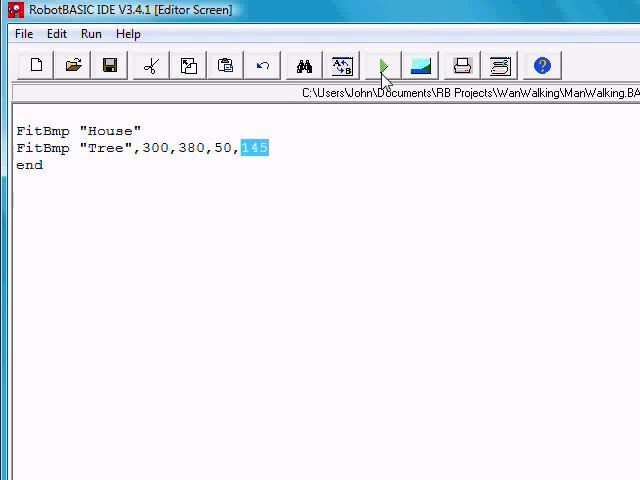
{"action": "left_click", "coordinate": [144, 130]}
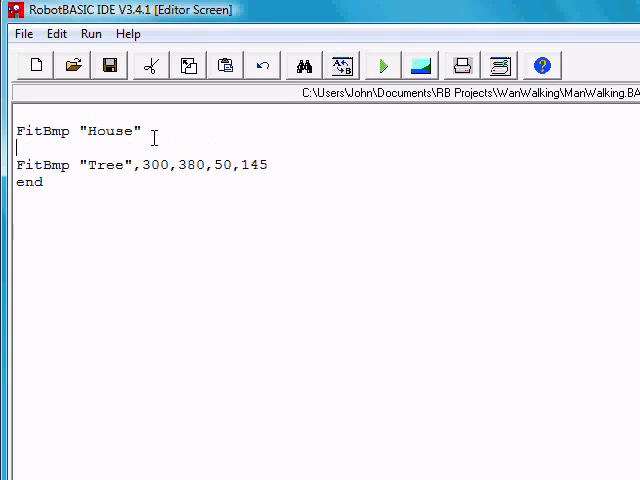
Insert Transparent ON on the blank line between the House and Tree lines.
{"action": "type", "text": "Transp"}
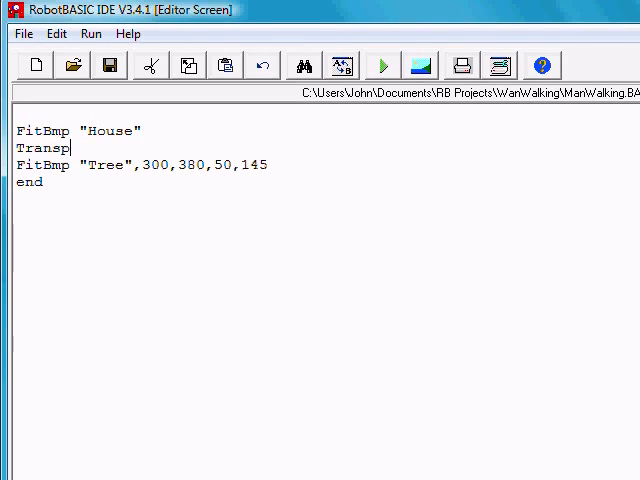
{"action": "type", "text": "arent ON"}
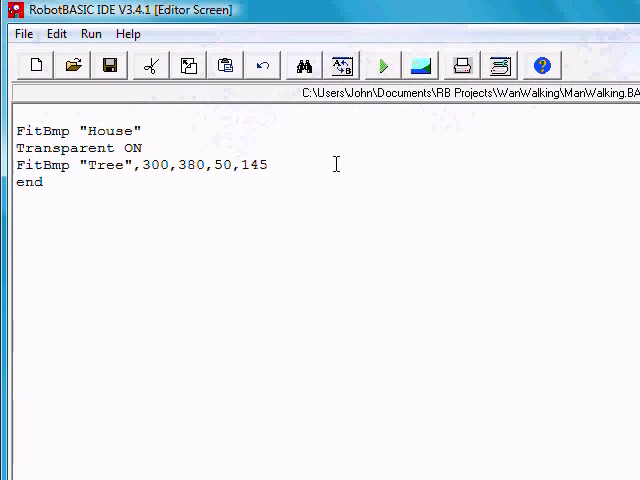
Change the Tree bitmap's width value from 50 to 150.
{"action": "left_click", "coordinate": [232, 164]}
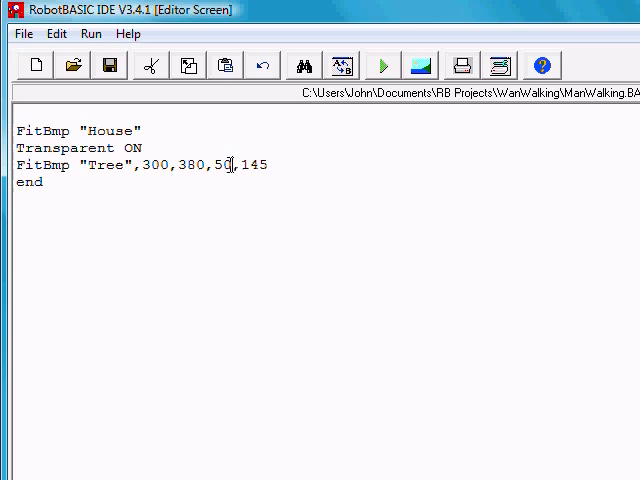
{"action": "key", "text": "Backspace"}
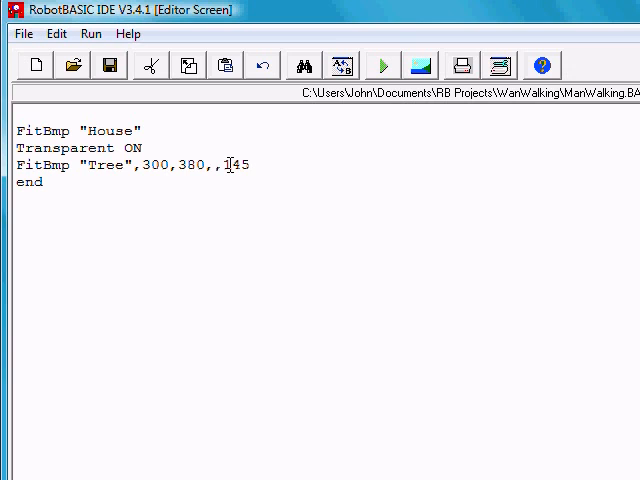
{"action": "type", "text": "1"}
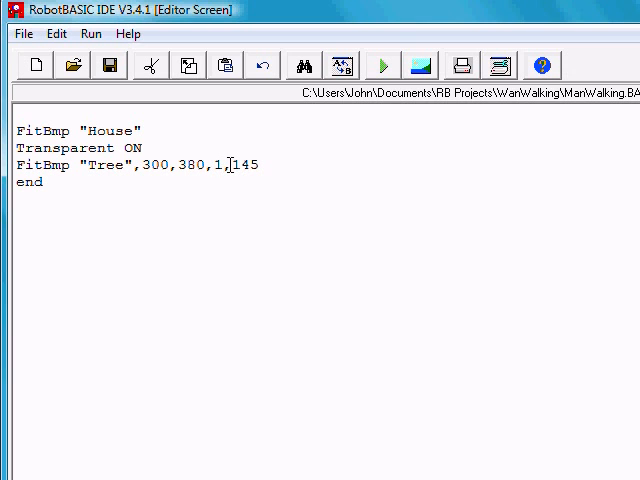
{"action": "type", "text": "50"}
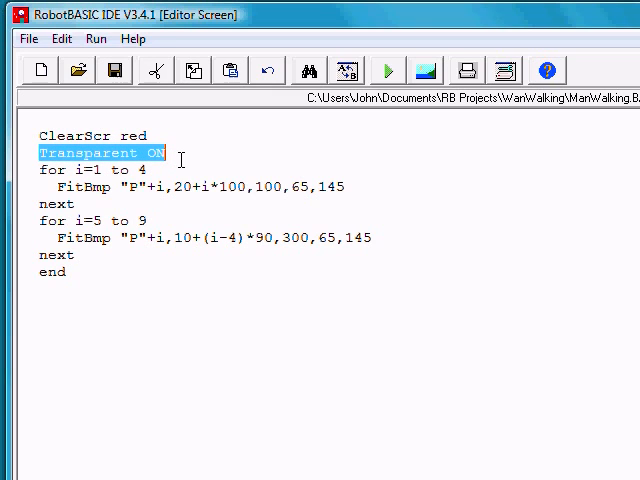
{"action": "mouse_move", "coordinate": [132, 208]}
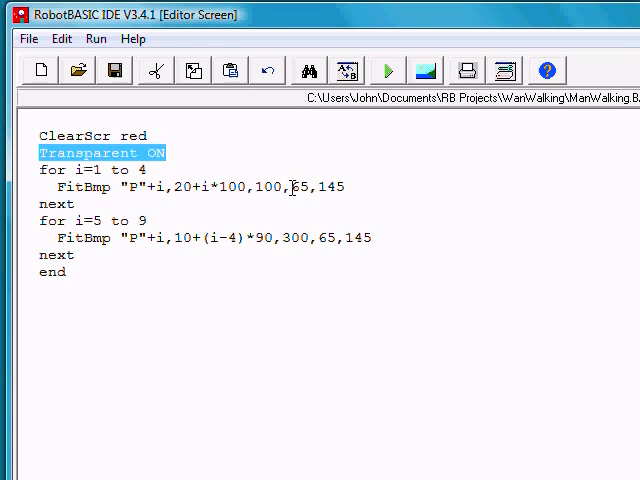
{"action": "mouse_move", "coordinate": [330, 224]}
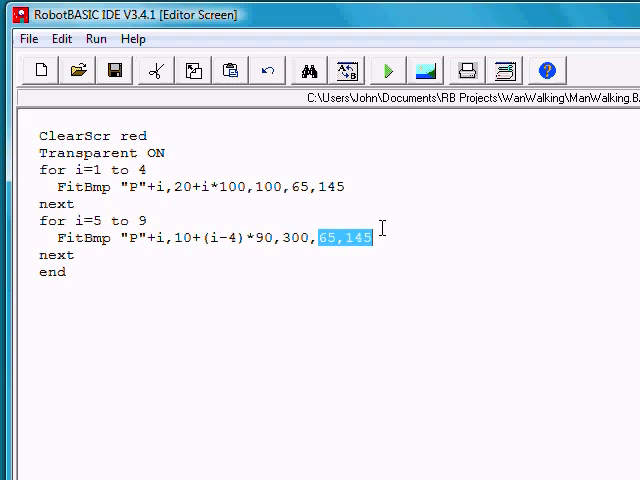
{"action": "mouse_move", "coordinate": [392, 112]}
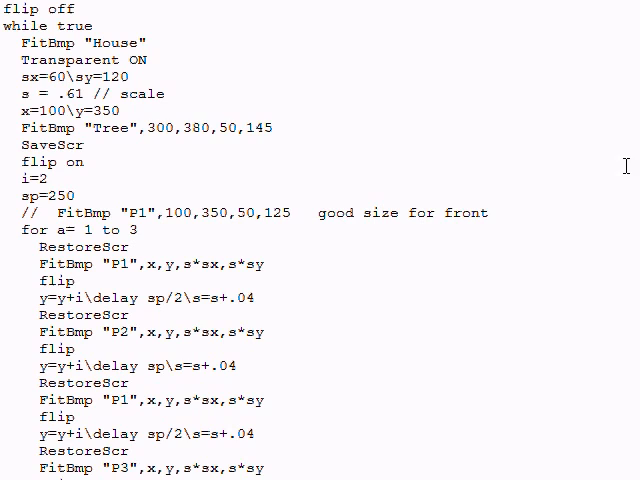
{"action": "mouse_move", "coordinate": [32, 18]}
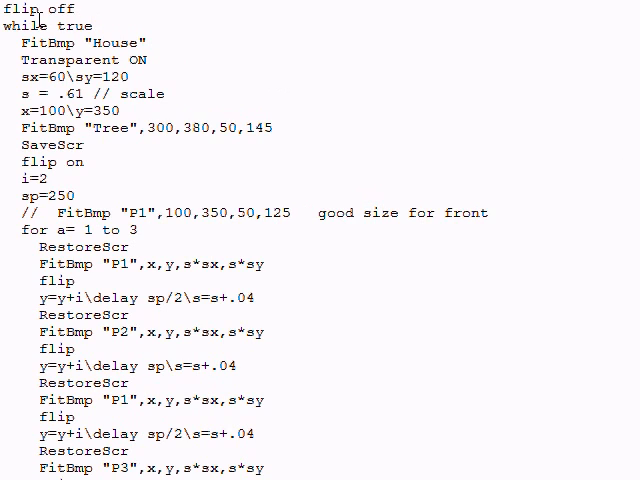
{"action": "double_click", "coordinate": [24, 8]}
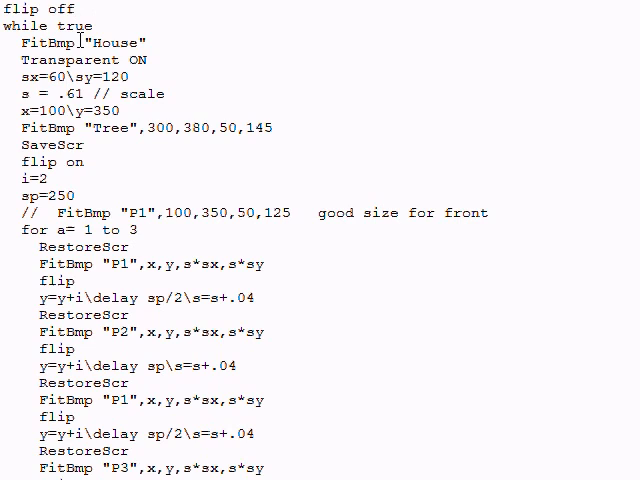
{"action": "double_click", "coordinate": [116, 42]}
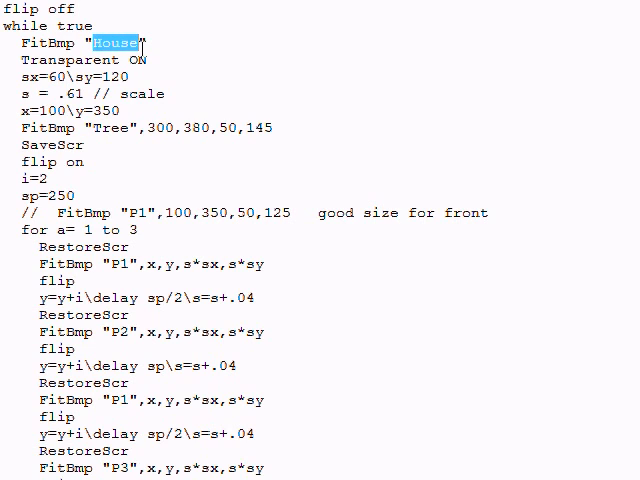
{"action": "mouse_move", "coordinate": [132, 60]}
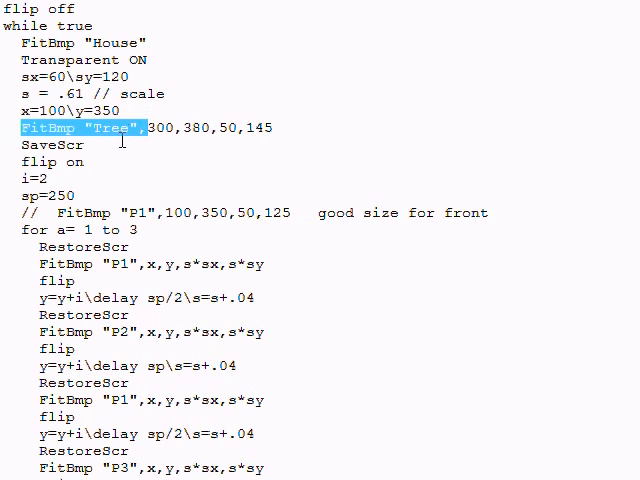
{"action": "left_click", "coordinate": [52, 144]}
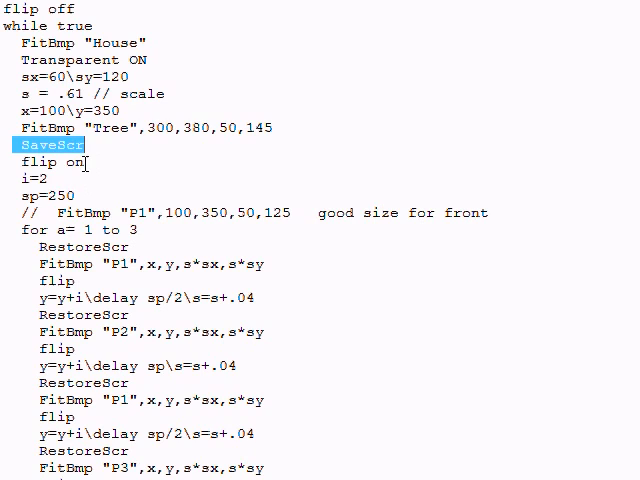
{"action": "mouse_move", "coordinate": [588, 100]}
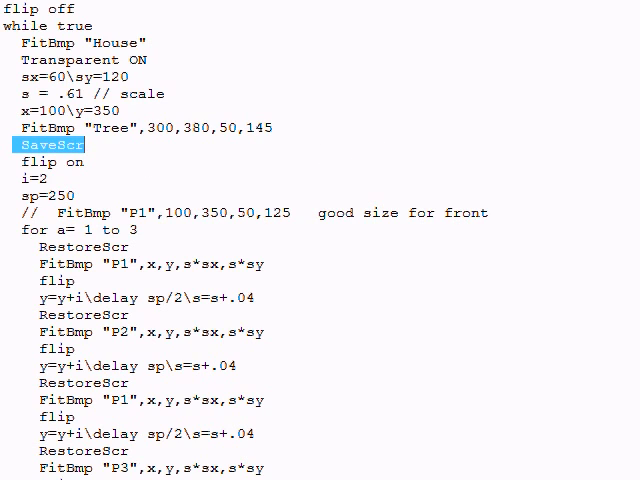
{"action": "left_click", "coordinate": [70, 228]}
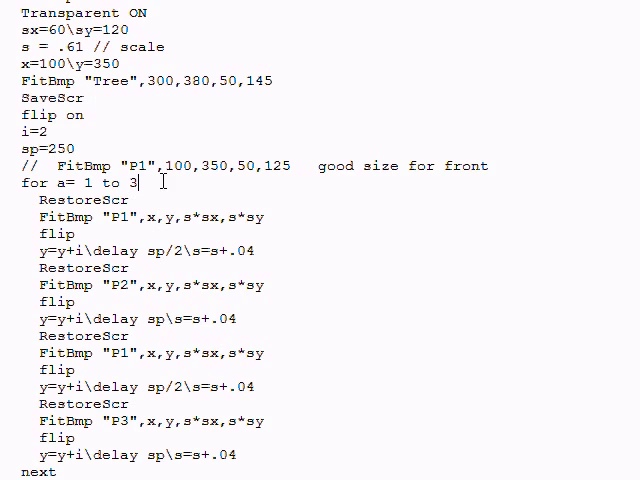
{"action": "left_click_drag", "start_coordinate": [88, 182], "coordinate": [116, 200]}
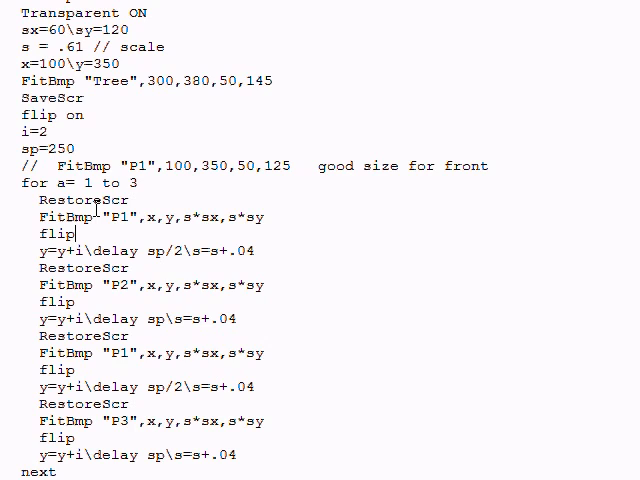
{"action": "mouse_move", "coordinate": [118, 222]}
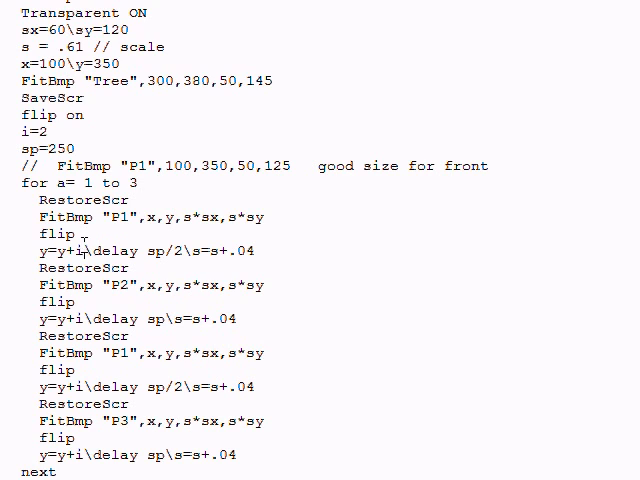
{"action": "double_click", "coordinate": [44, 252]}
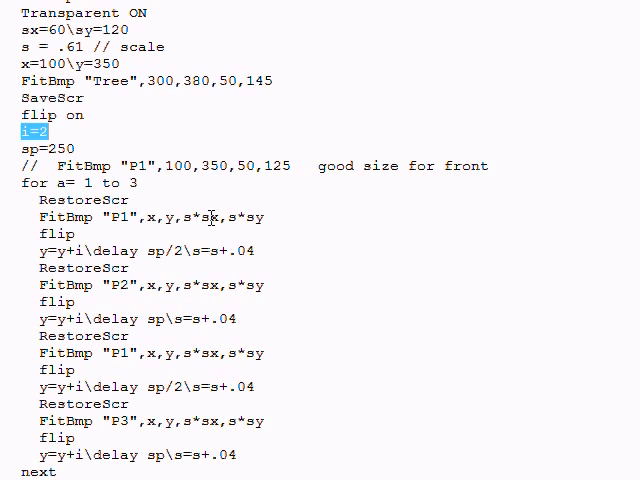
{"action": "mouse_move", "coordinate": [216, 216]}
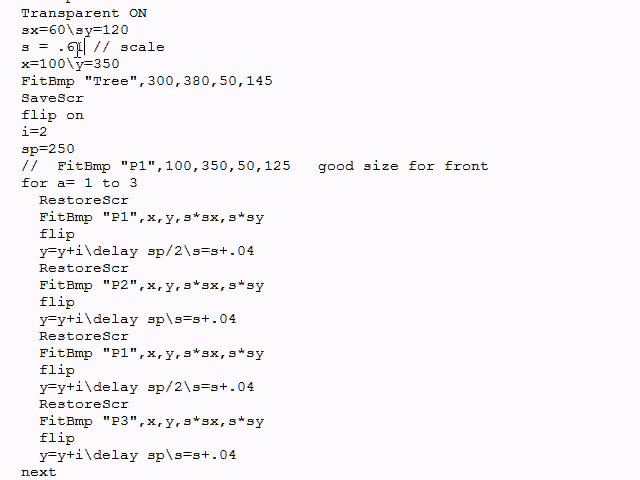
{"action": "double_click", "coordinate": [64, 48]}
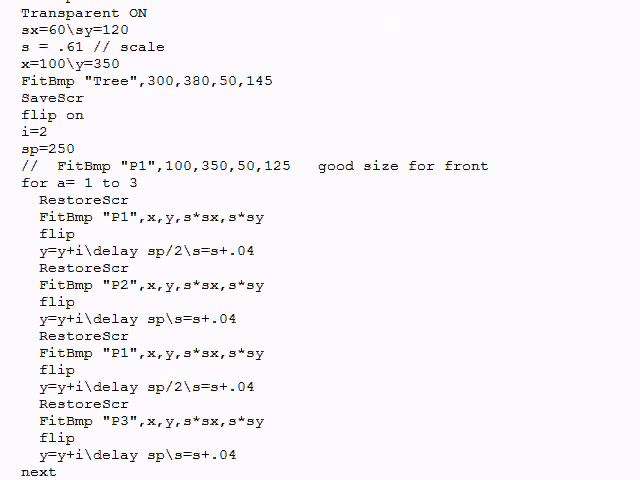
{"action": "scroll", "scroll_direction": "down", "scroll_amount": 3}
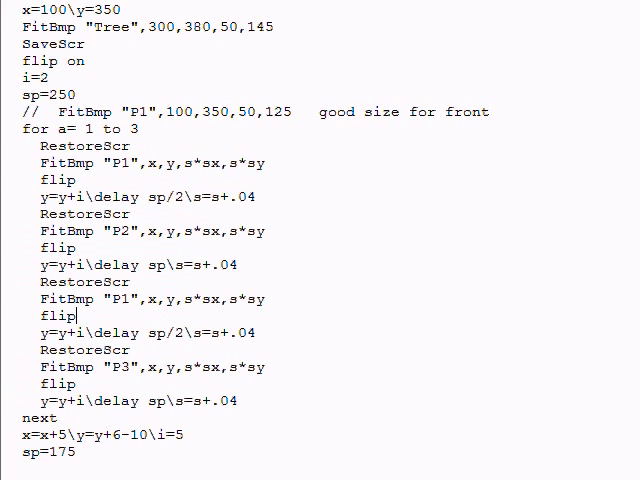
{"action": "scroll", "scroll_direction": "down", "scroll_amount": 3}
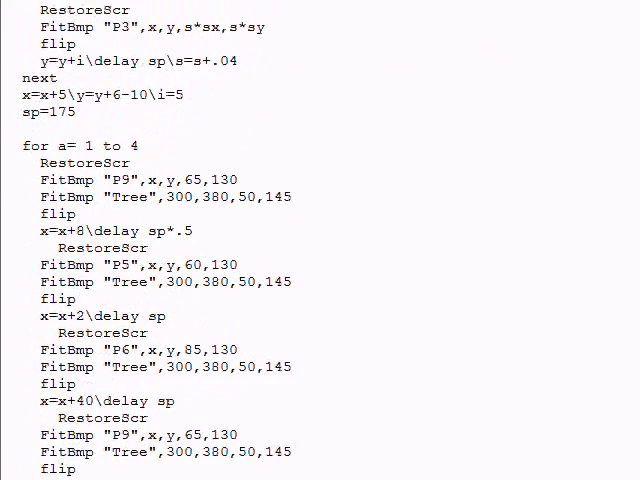
{"action": "scroll", "scroll_direction": "down", "scroll_amount": 3}
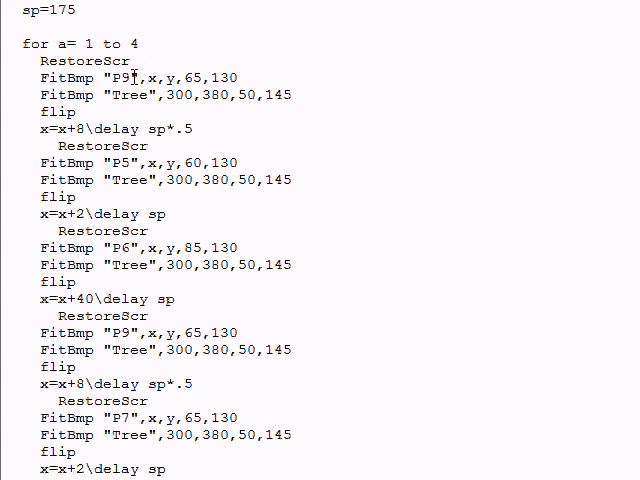
{"action": "mouse_move", "coordinate": [130, 128]}
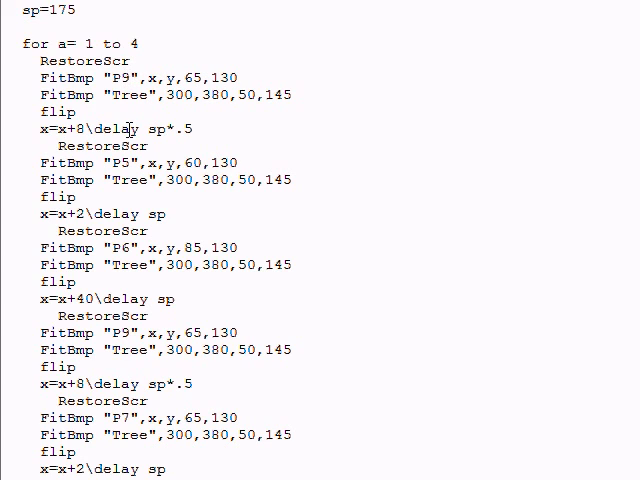
{"action": "double_click", "coordinate": [122, 78]}
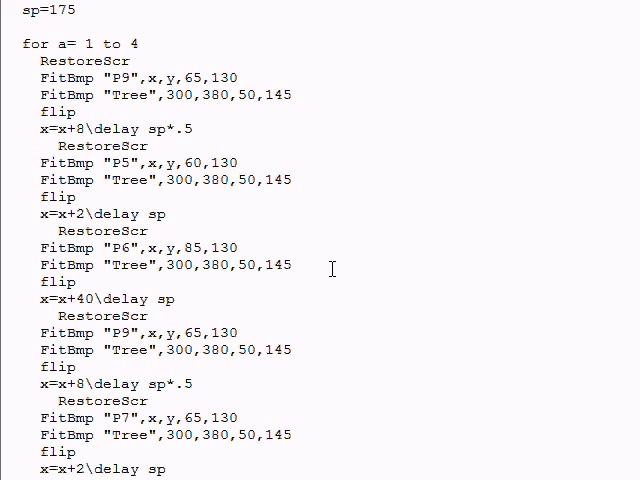
{"action": "mouse_move", "coordinate": [256, 140]}
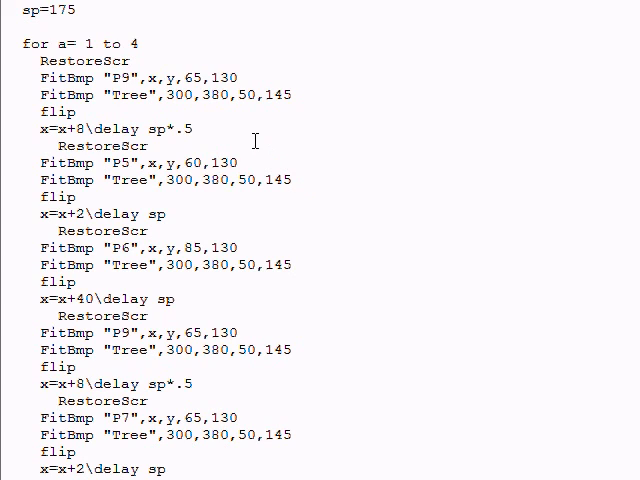